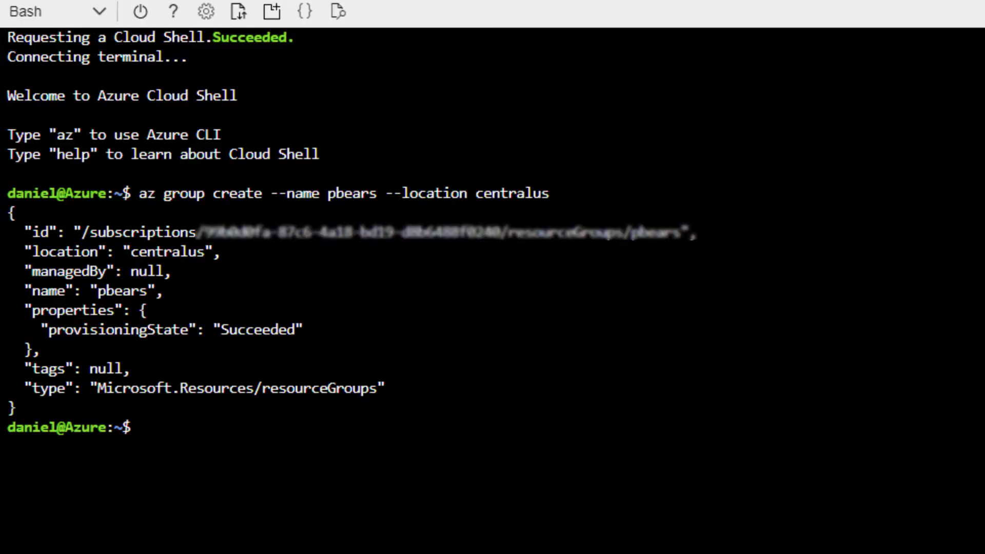
{"action": "type", "text": "ACCOUNT"}
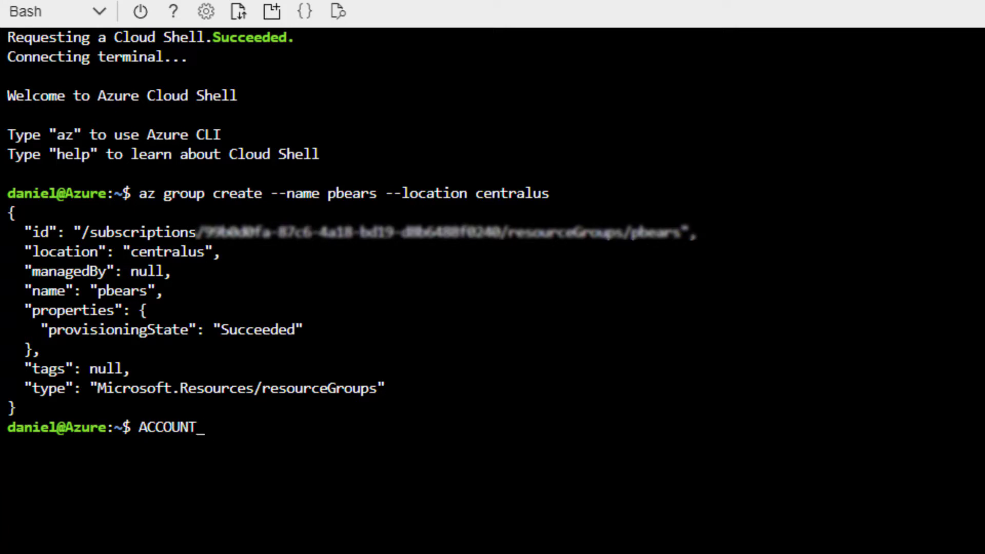
{"action": "type", "text": "_NAME=\""}
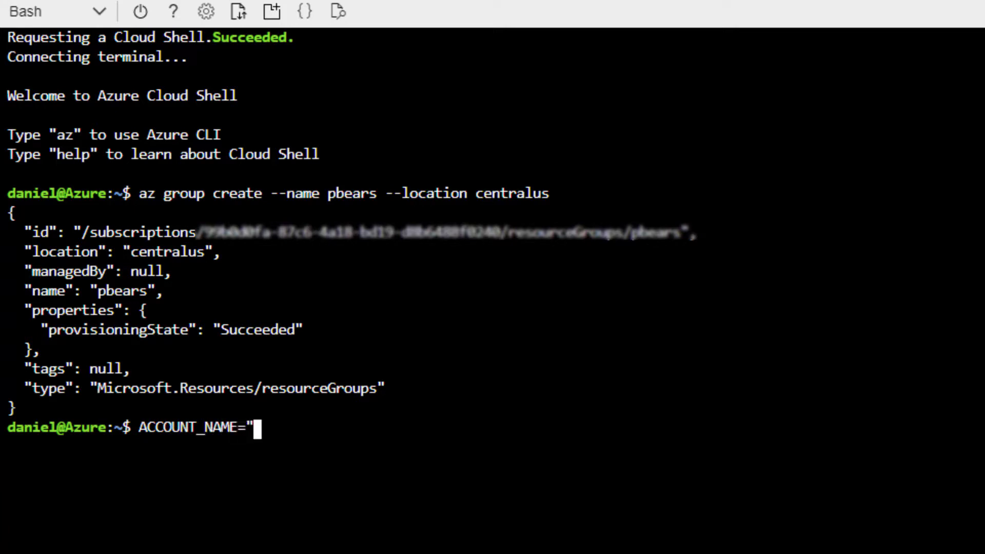
{"action": "type", "text": "pbear"}
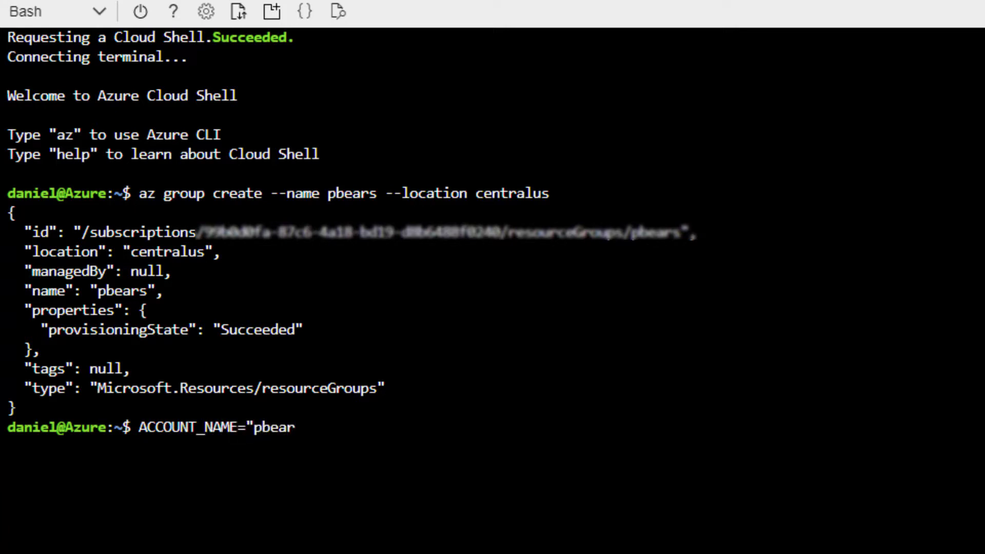
{"action": "type", "text": "photos\""}
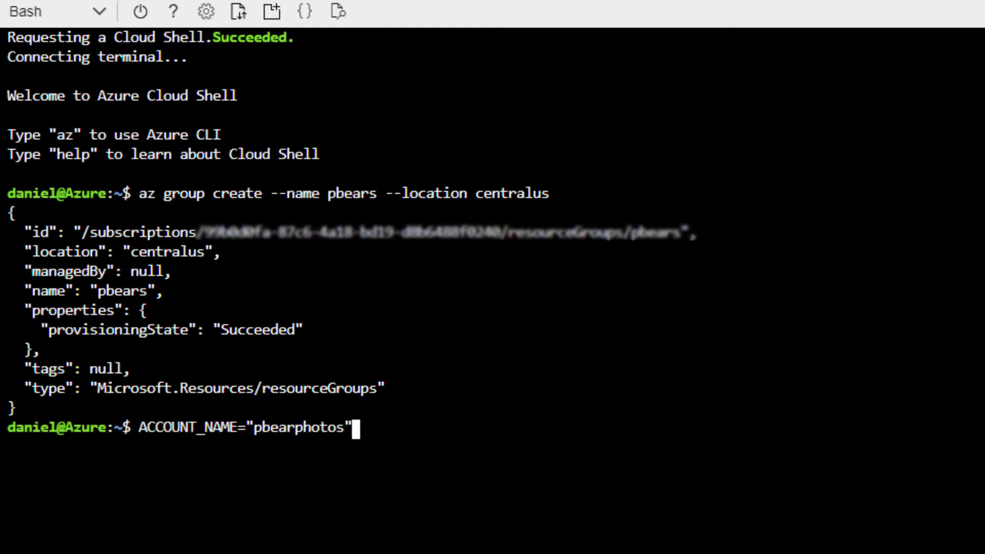